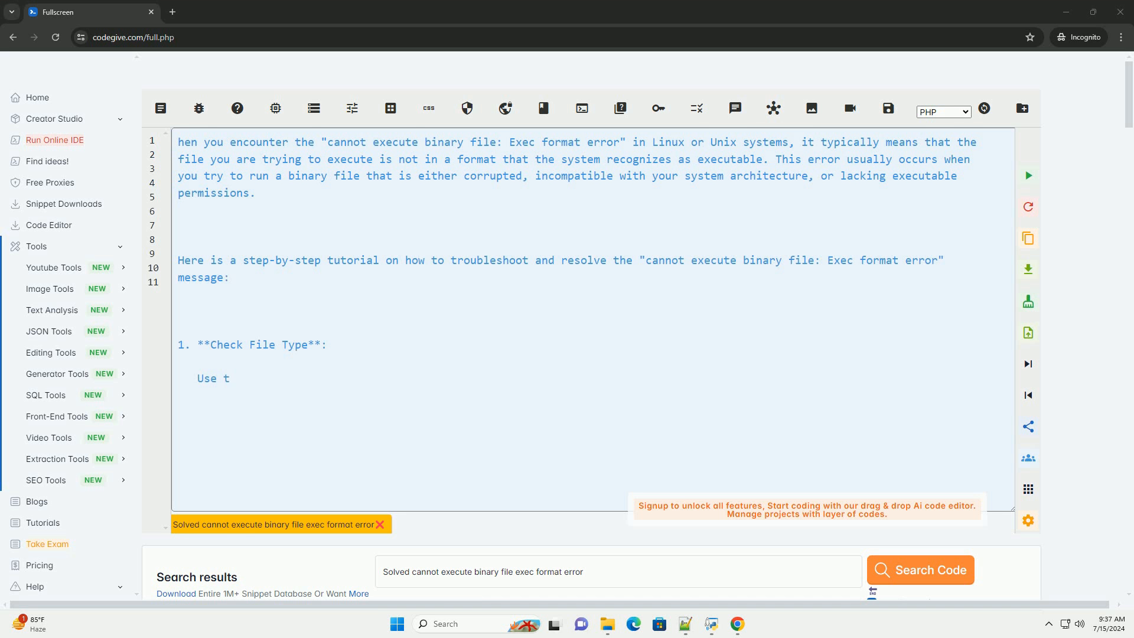
pyautogui.write('he `file` command to check the type of the binary file you are trying to execute. For example:')
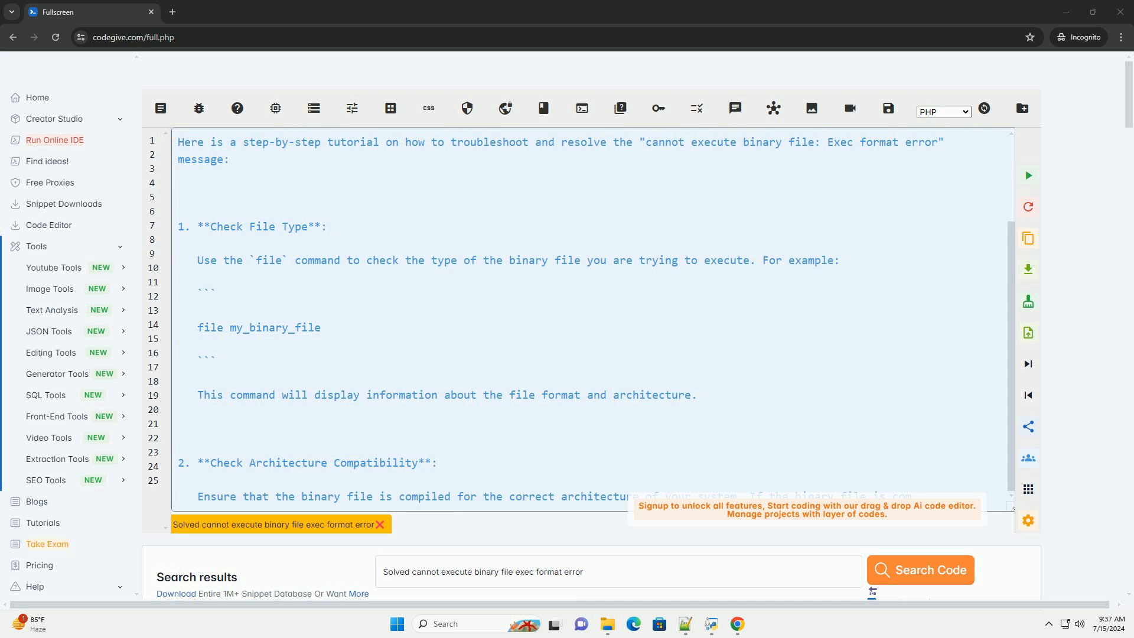
pyautogui.scroll(-3)
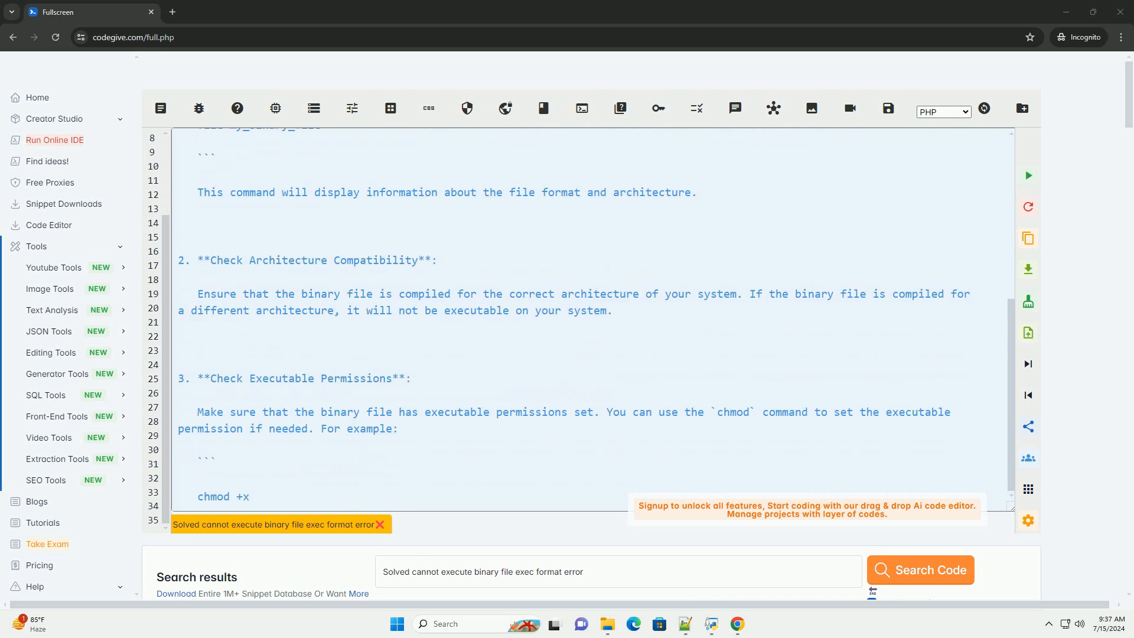
pyautogui.scroll(-3)
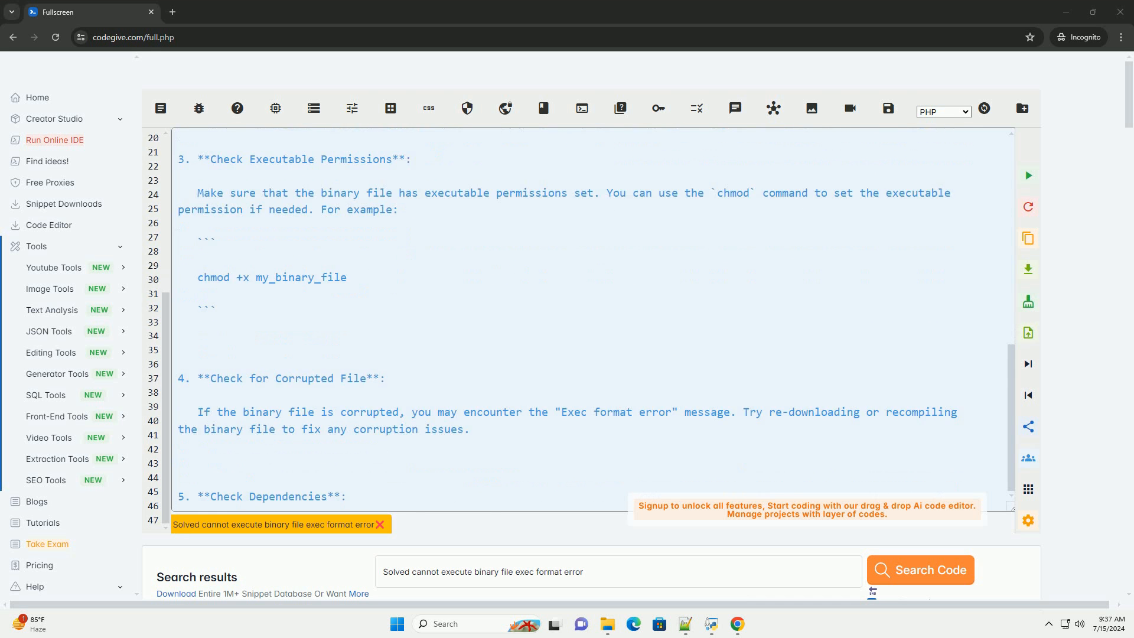
pyautogui.scroll(-3)
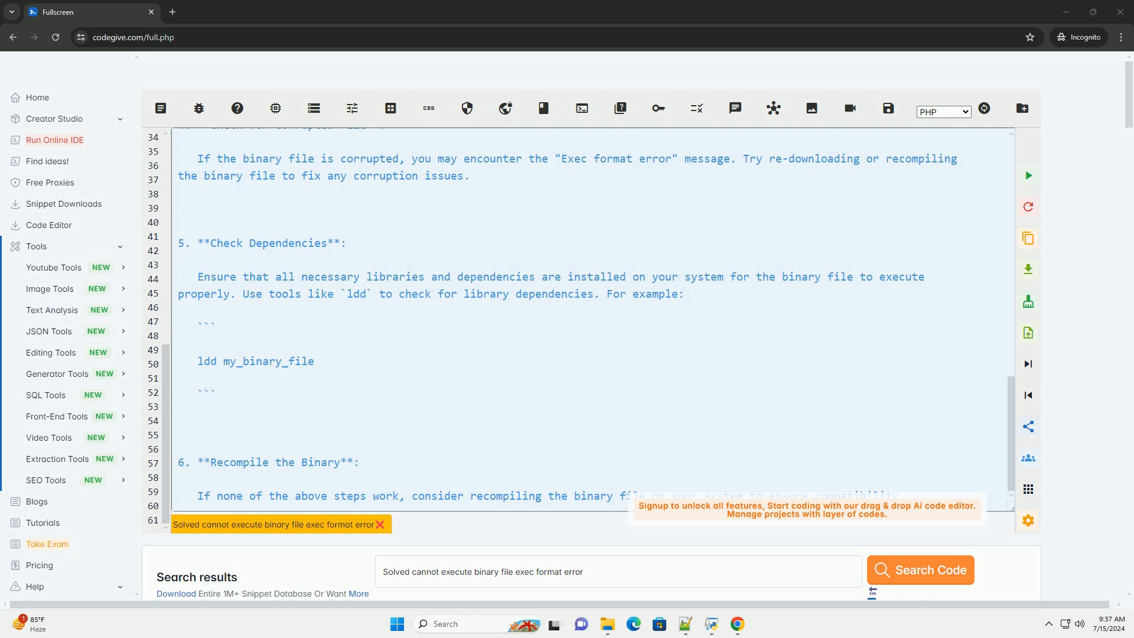
pyautogui.scroll(-3)
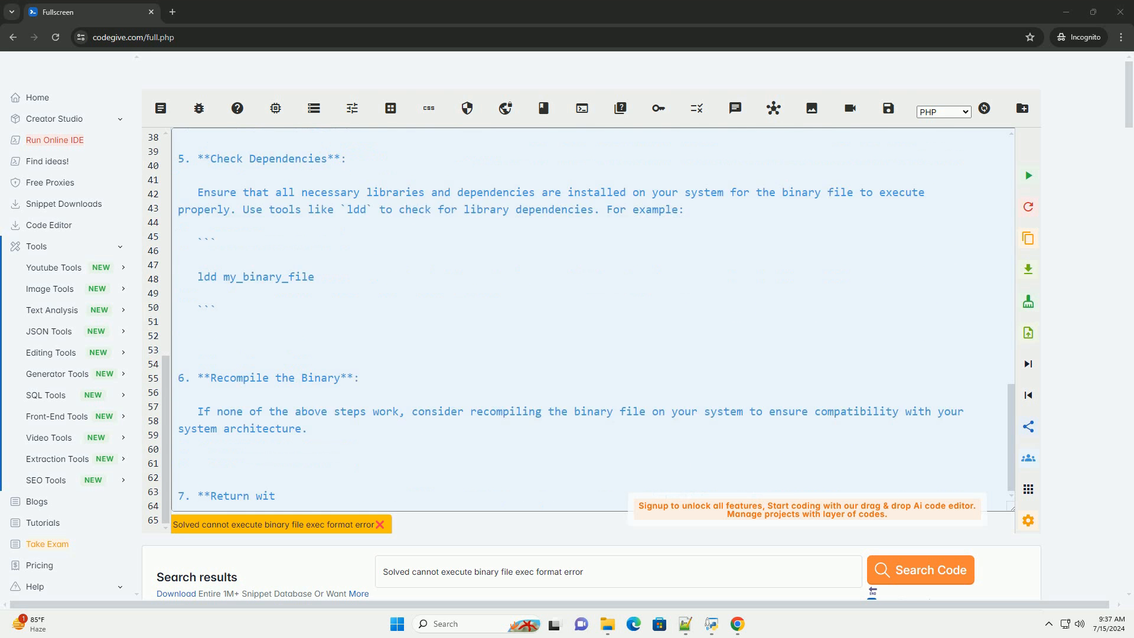
pyautogui.scroll(-3)
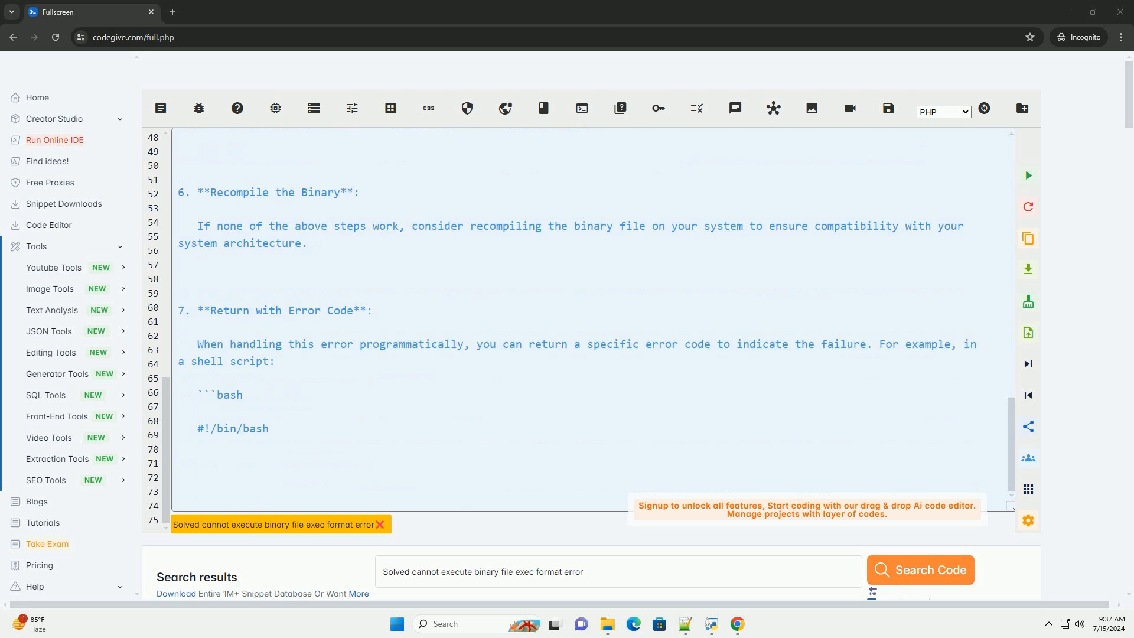
pyautogui.scroll(-3)
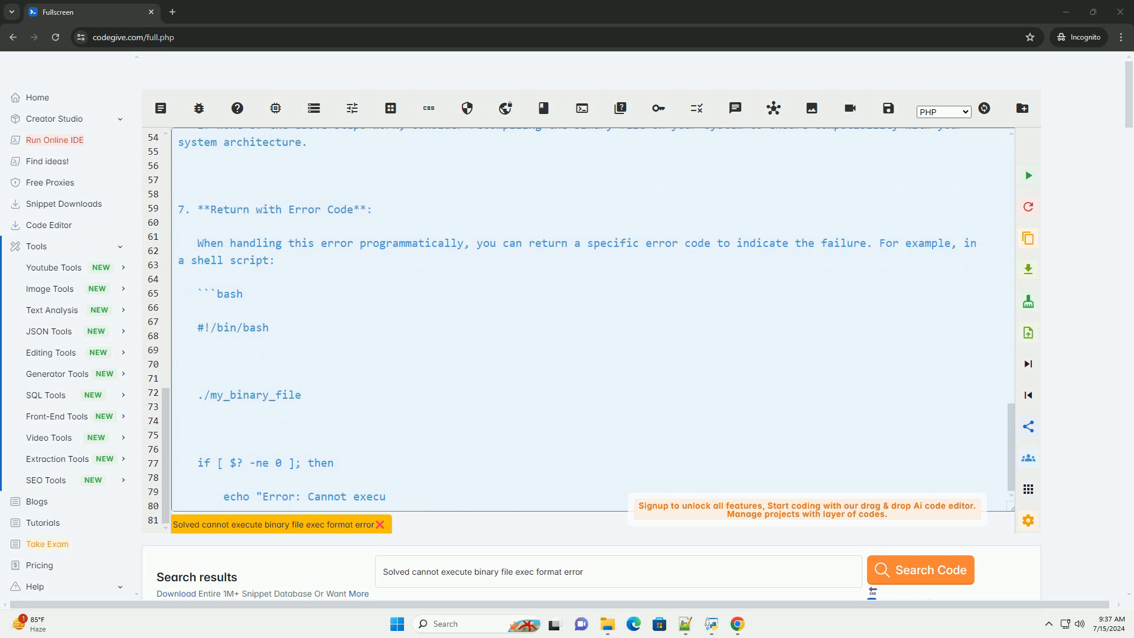
pyautogui.scroll(-3)
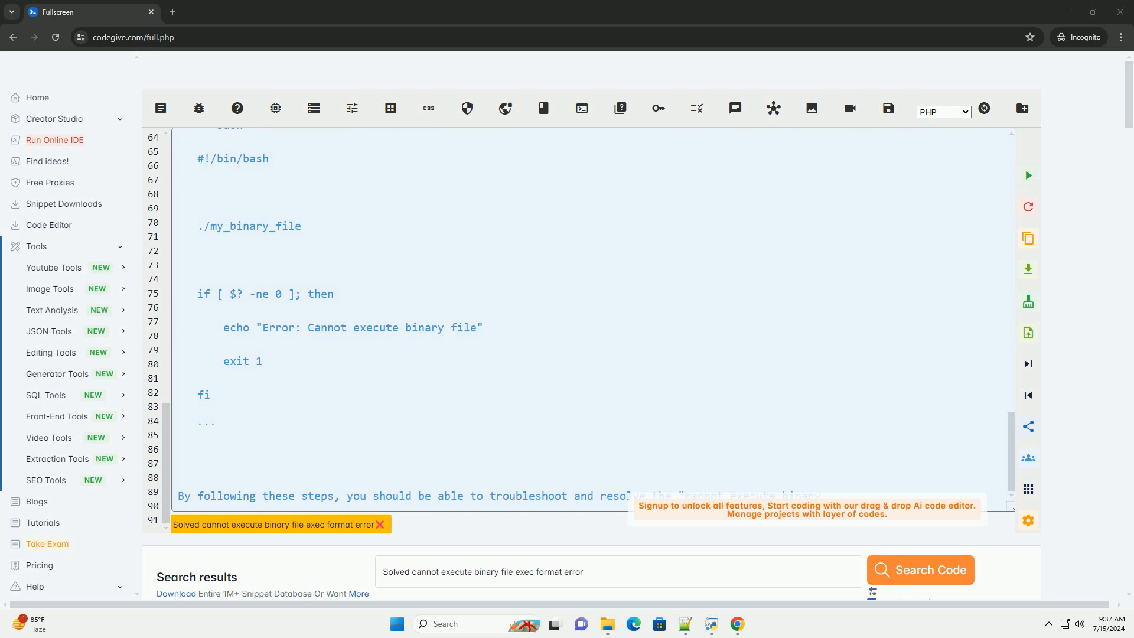
pyautogui.scroll(-3)
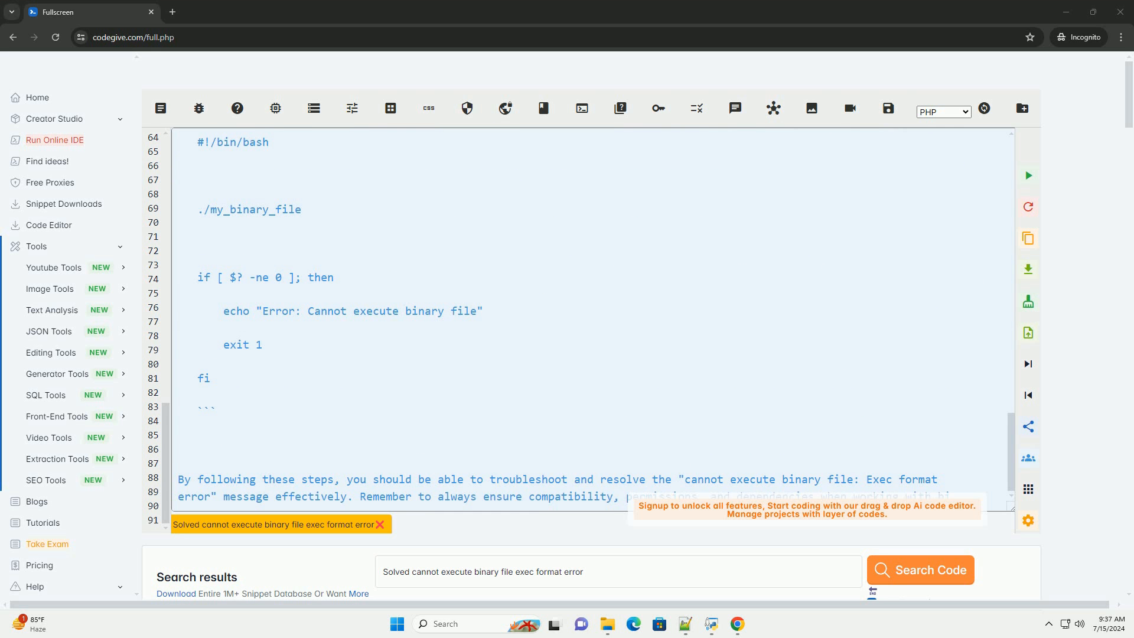
pyautogui.scroll(-3)
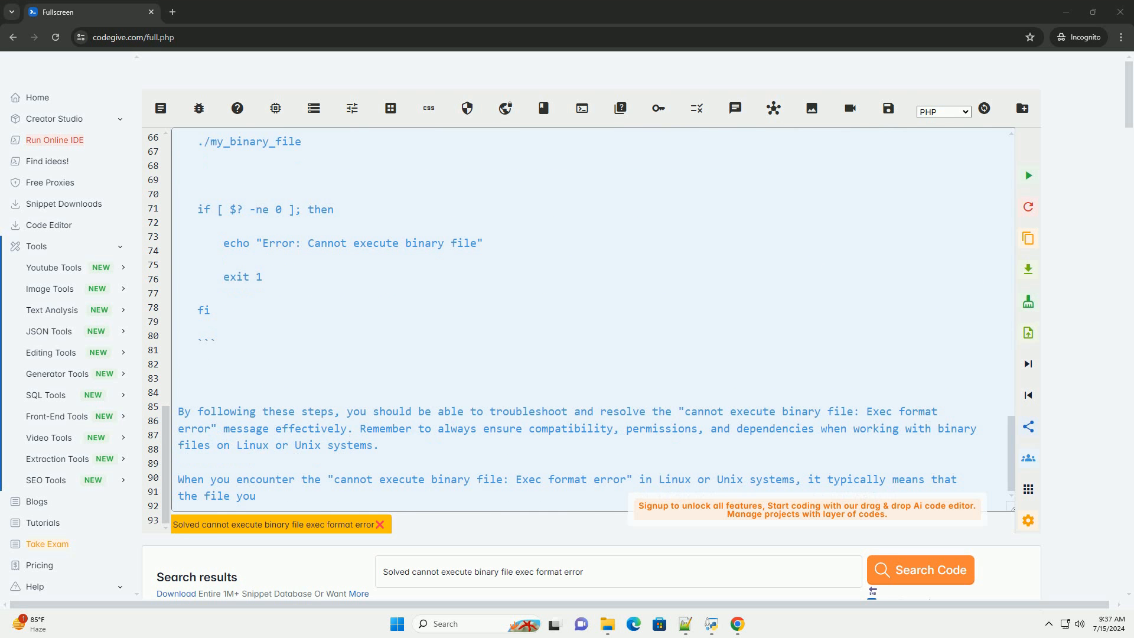
pyautogui.write('are trying to execute is not in a format that the system')
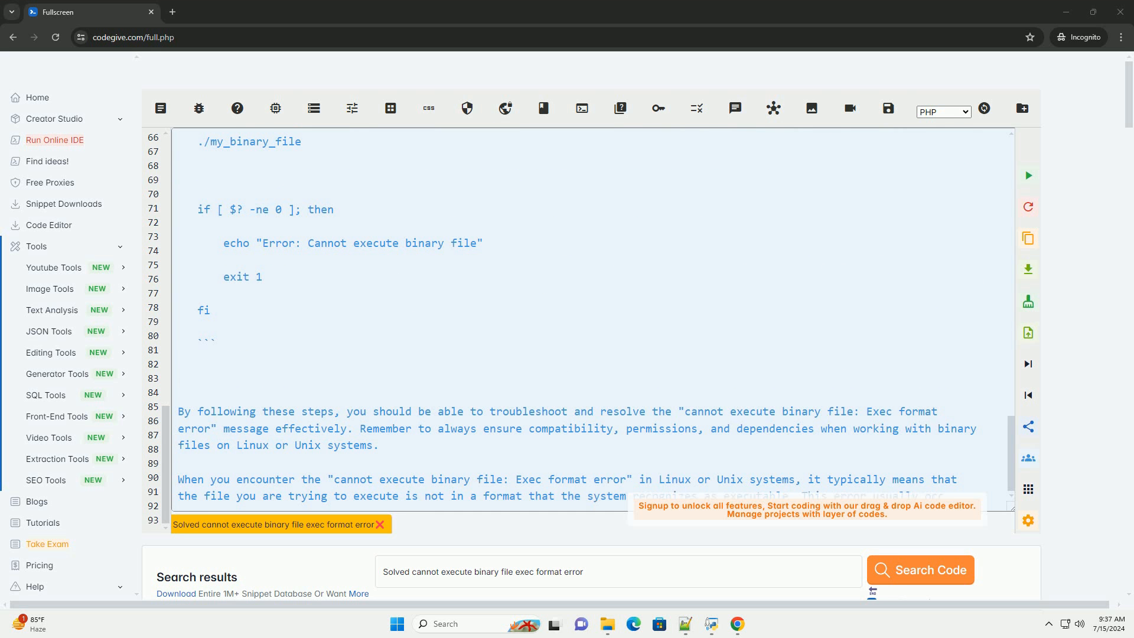
pyautogui.scroll(-3)
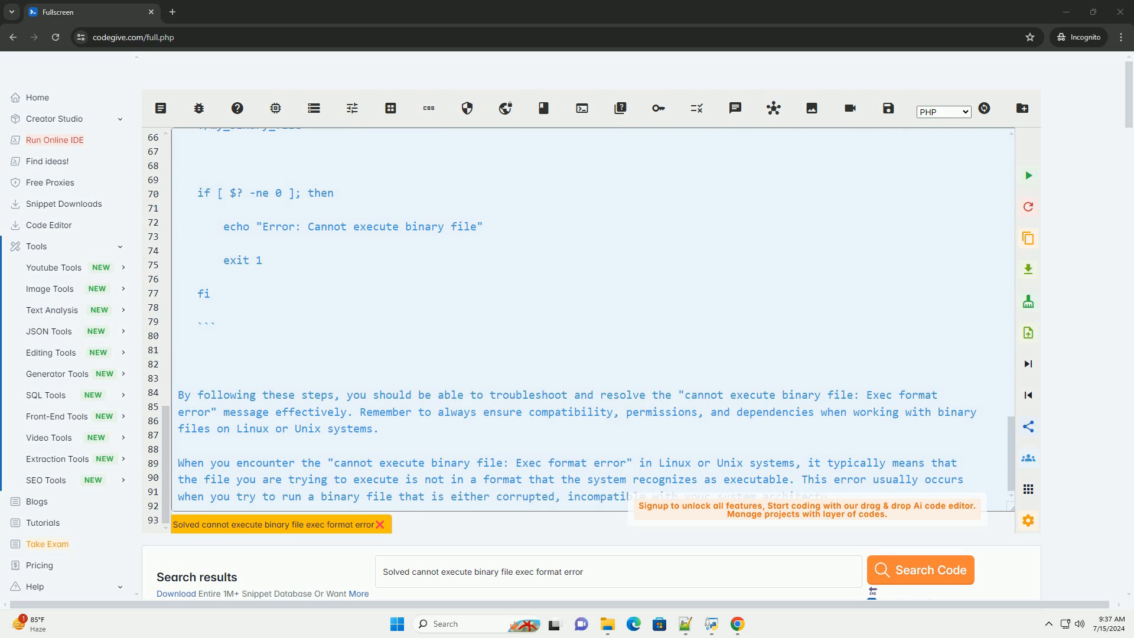
pyautogui.scroll(-3)
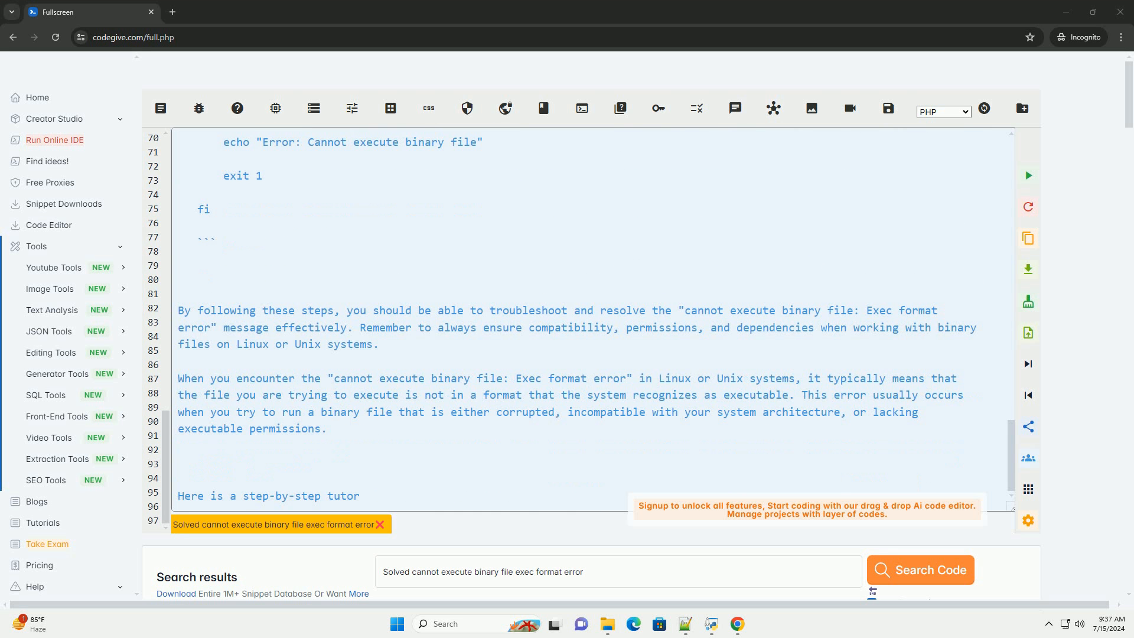
pyautogui.write('ial on how to troubleshoot and resolve the "cannot execute binary file: Exec format error" message:')
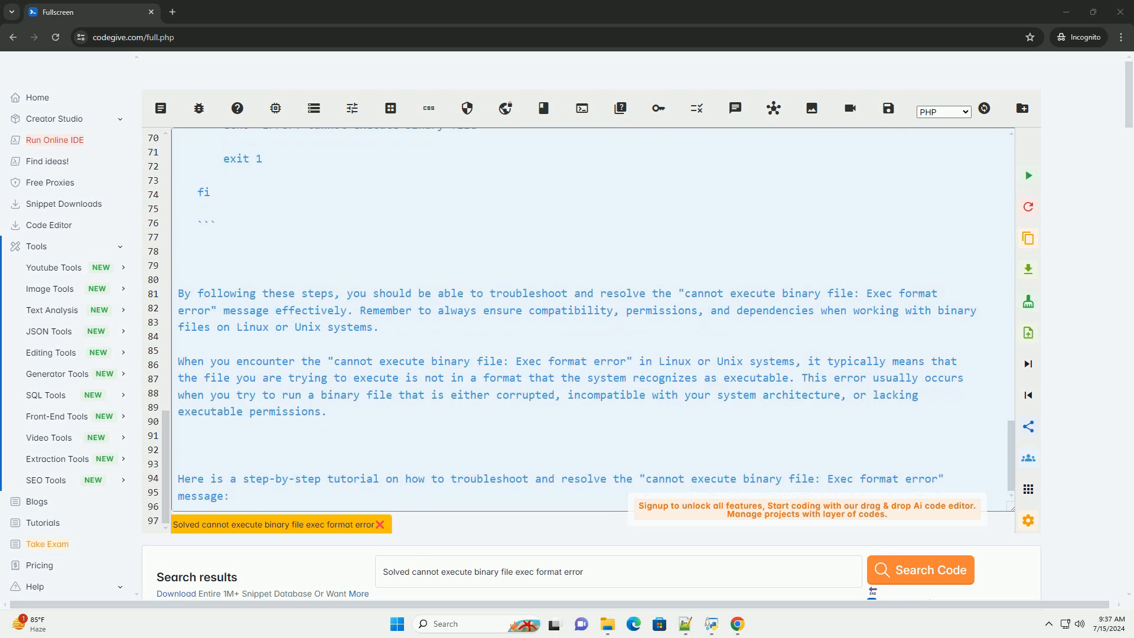
pyautogui.scroll(-3)
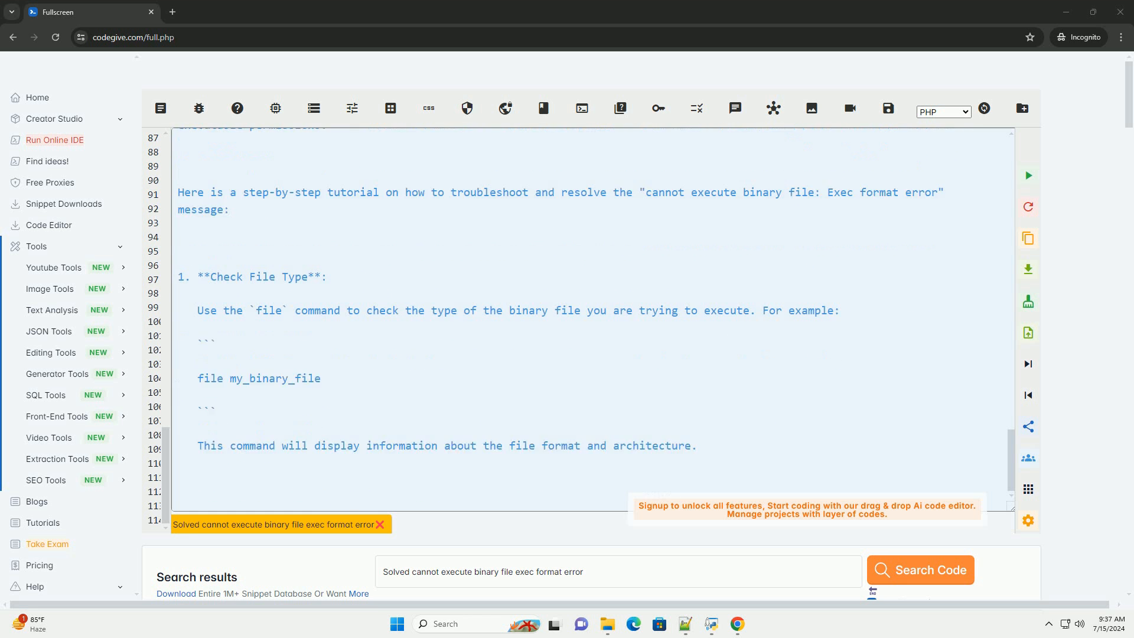
pyautogui.scroll(-3)
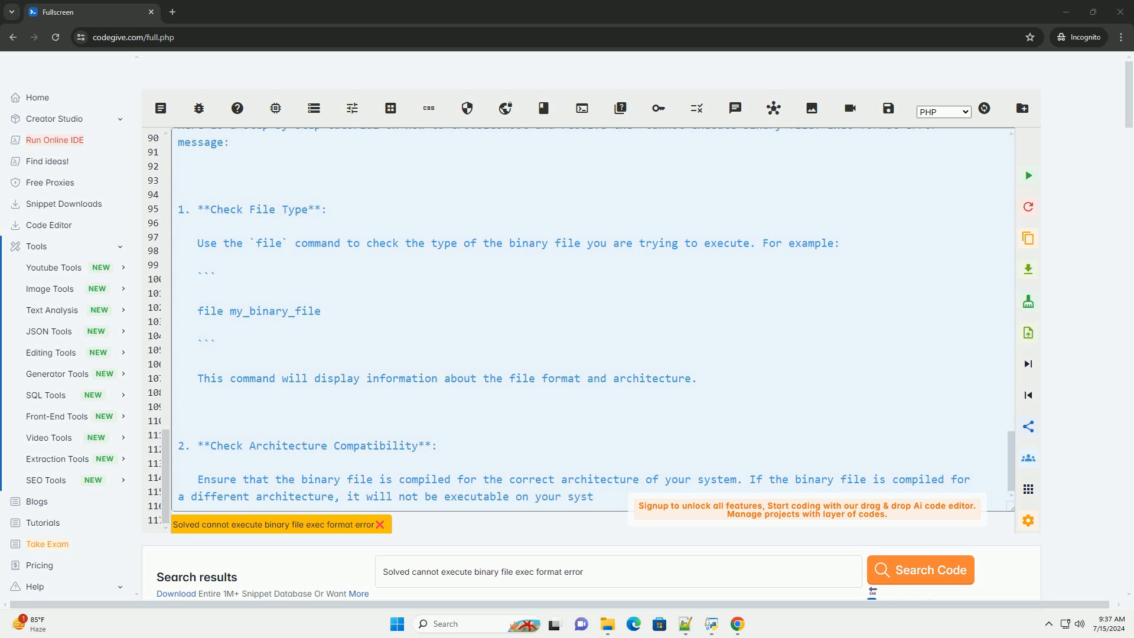
pyautogui.scroll(-3)
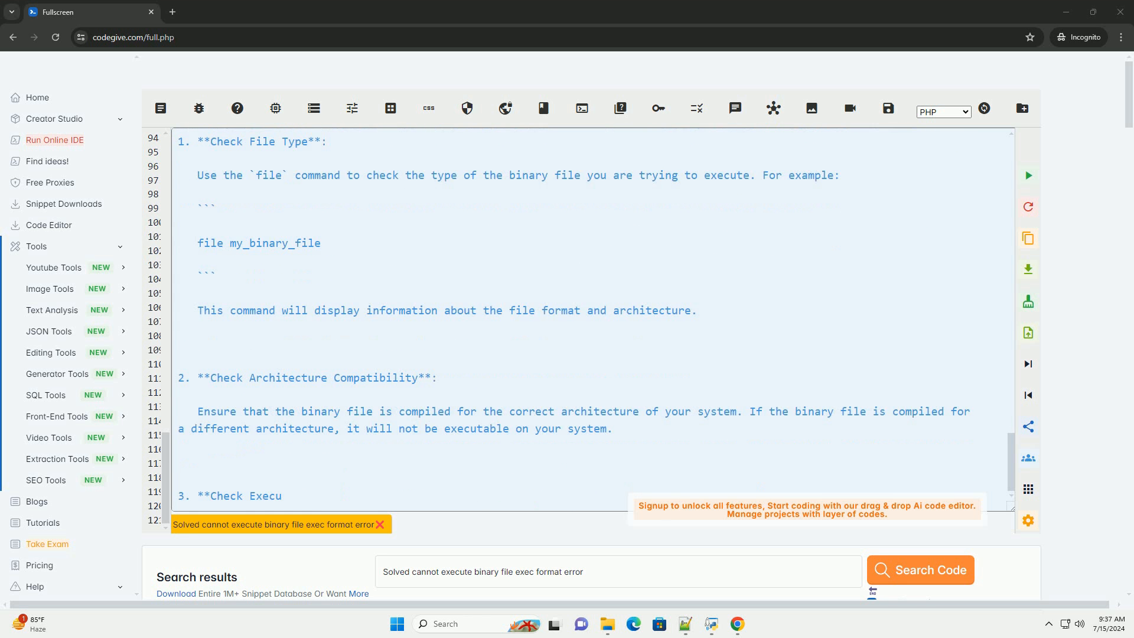